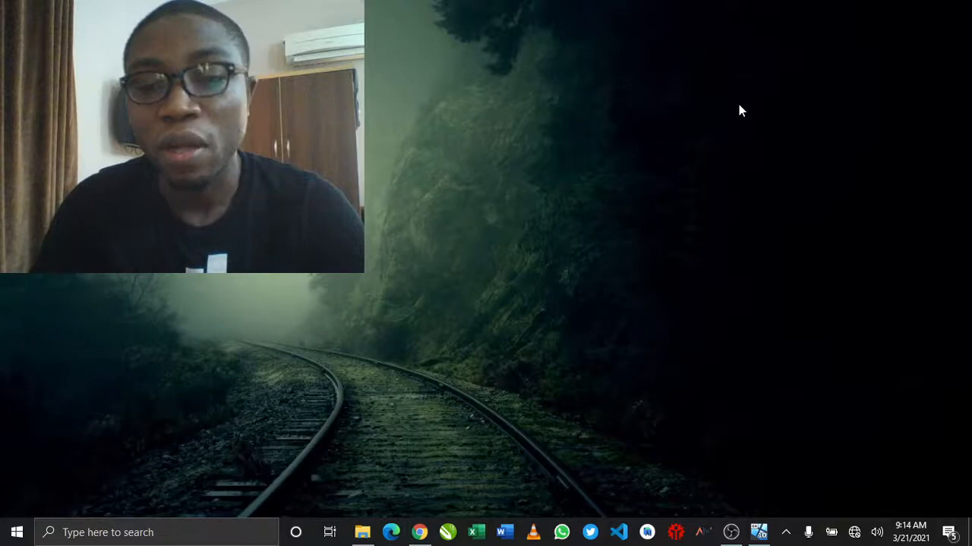
mouse_move(720, 508)
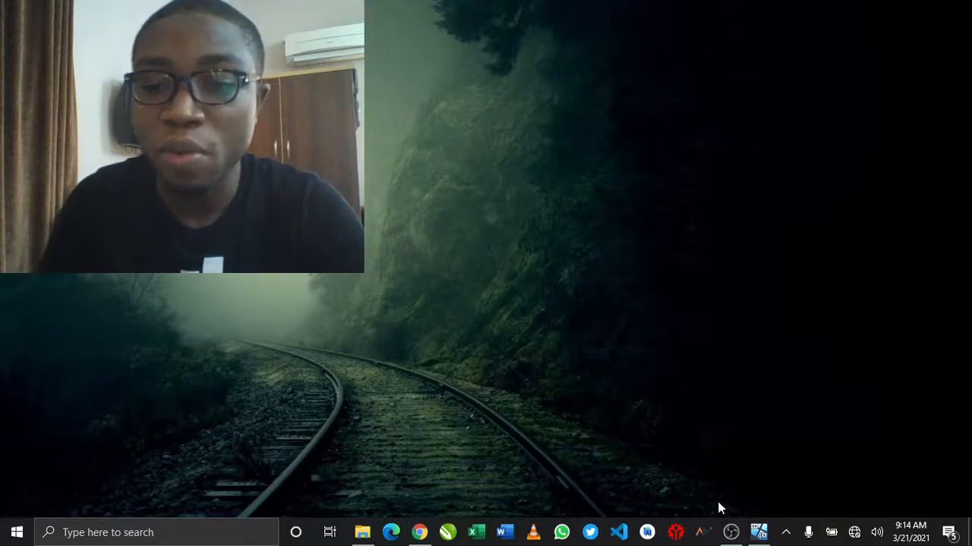
Step: Restore the OBS Studio window to show the desktop recording still running
click(731, 532)
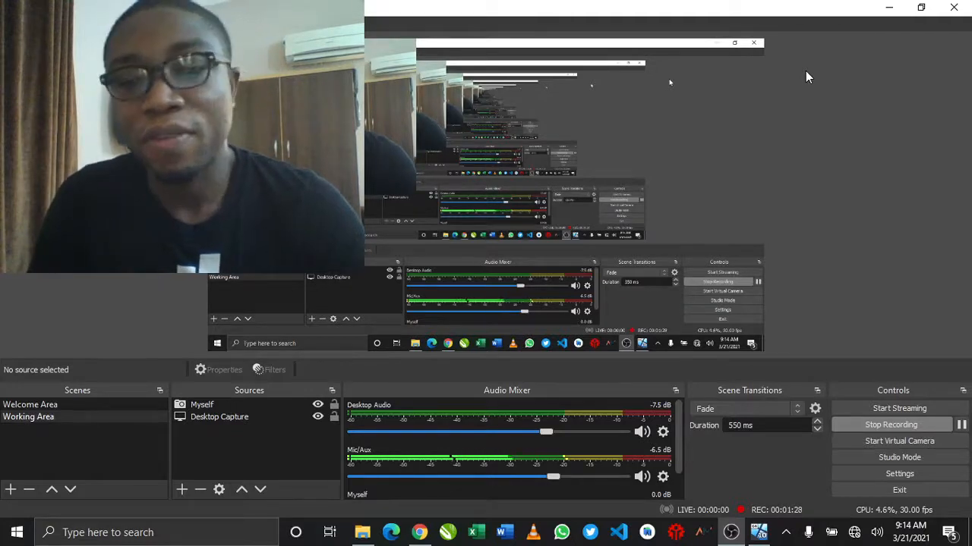
mouse_move(848, 57)
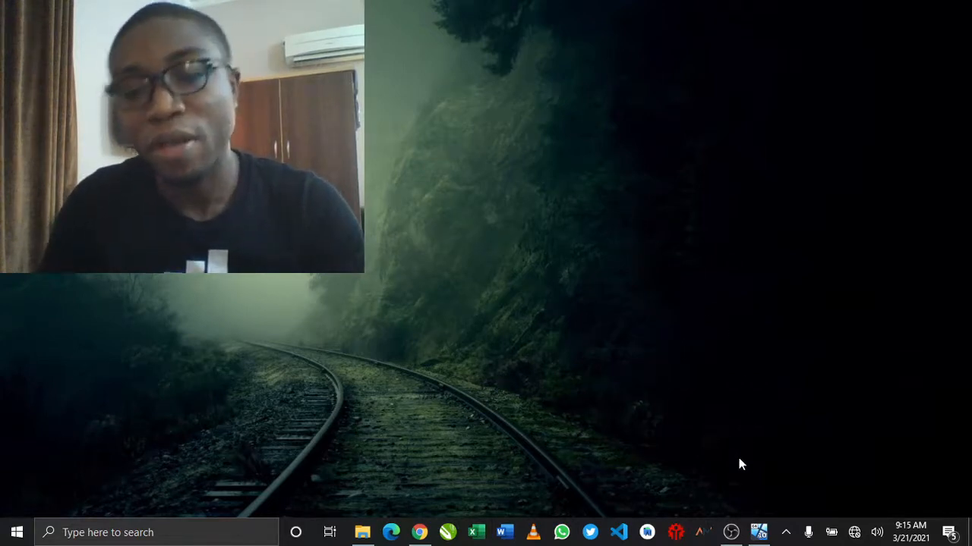
mouse_move(731, 531)
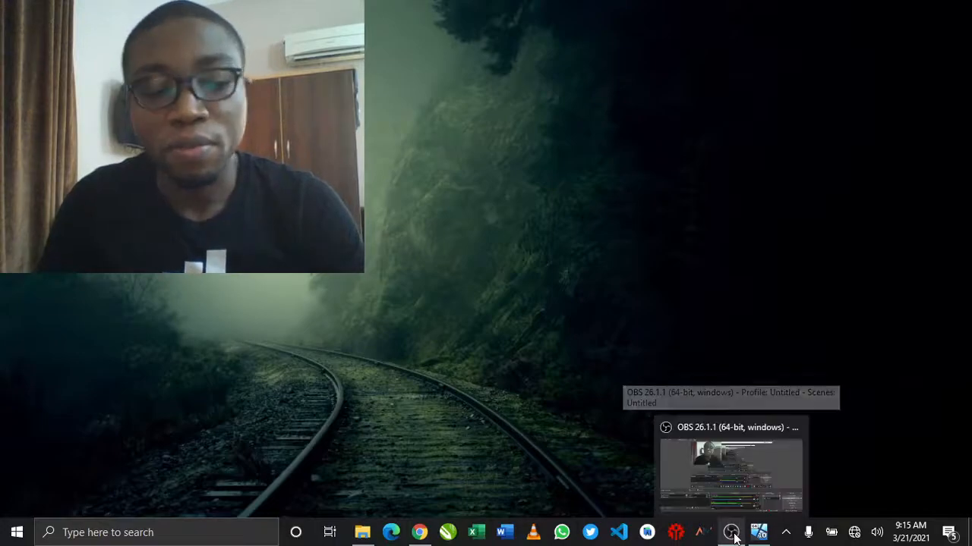